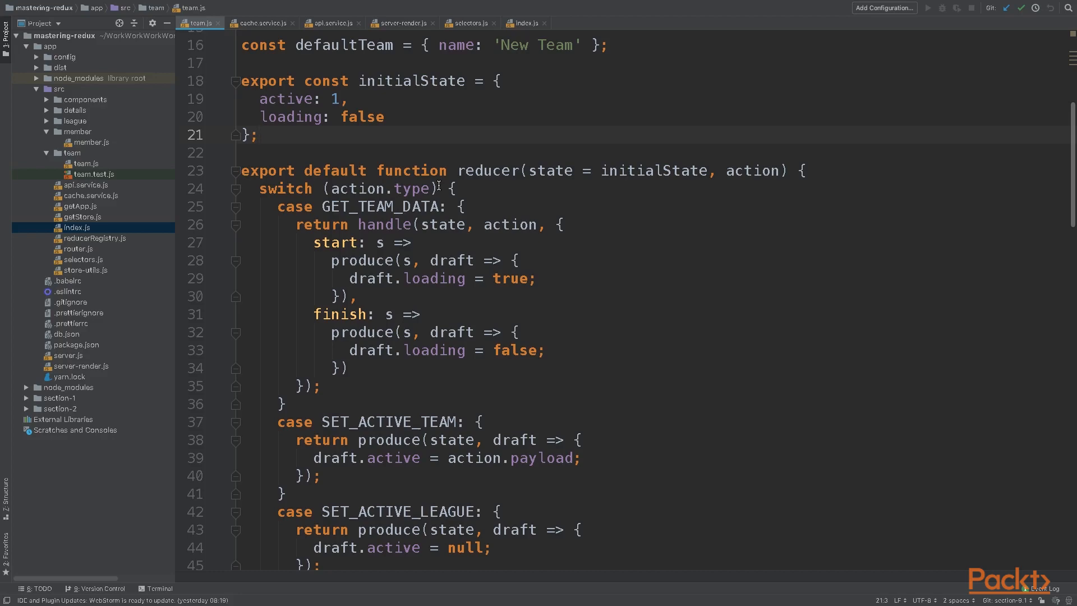
# Switch to cache.service.js and review the Cache class with namespace, get/set, save and load
pyautogui.click(263, 23)
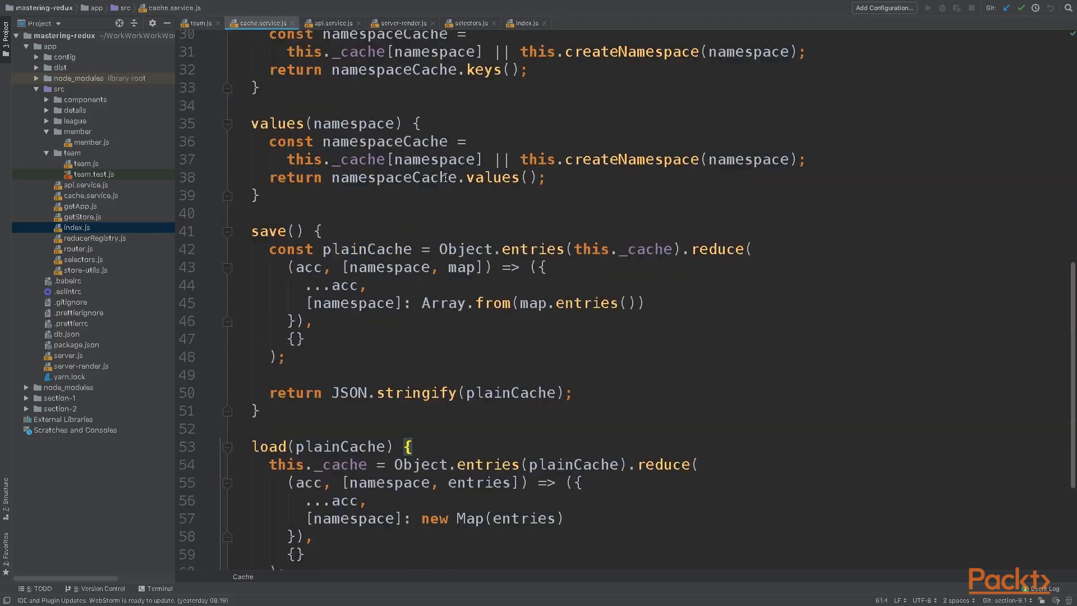
pyautogui.scroll(3)
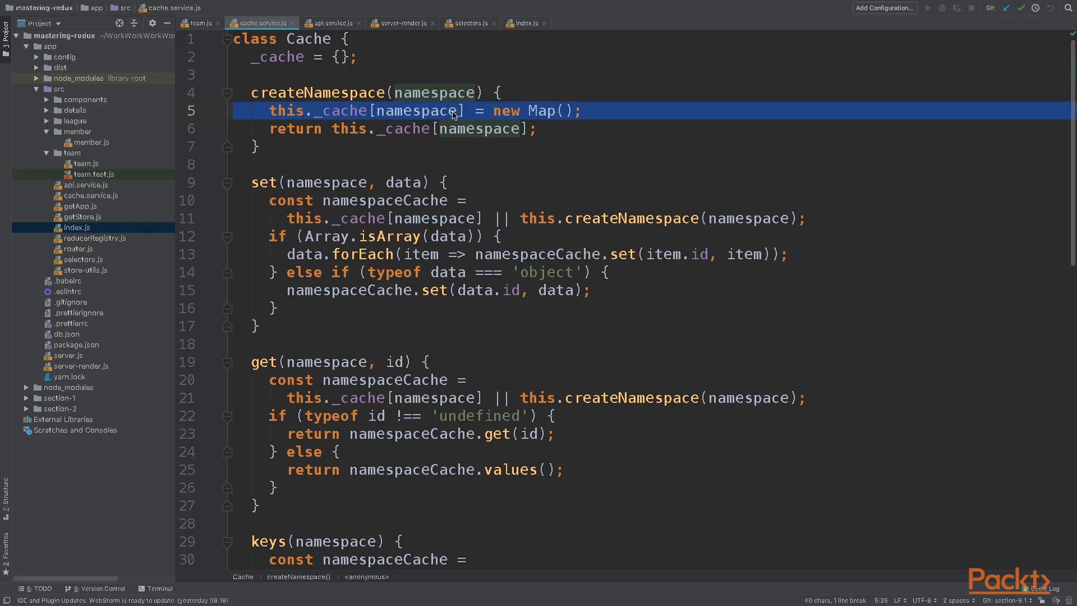
pyautogui.scroll(-3)
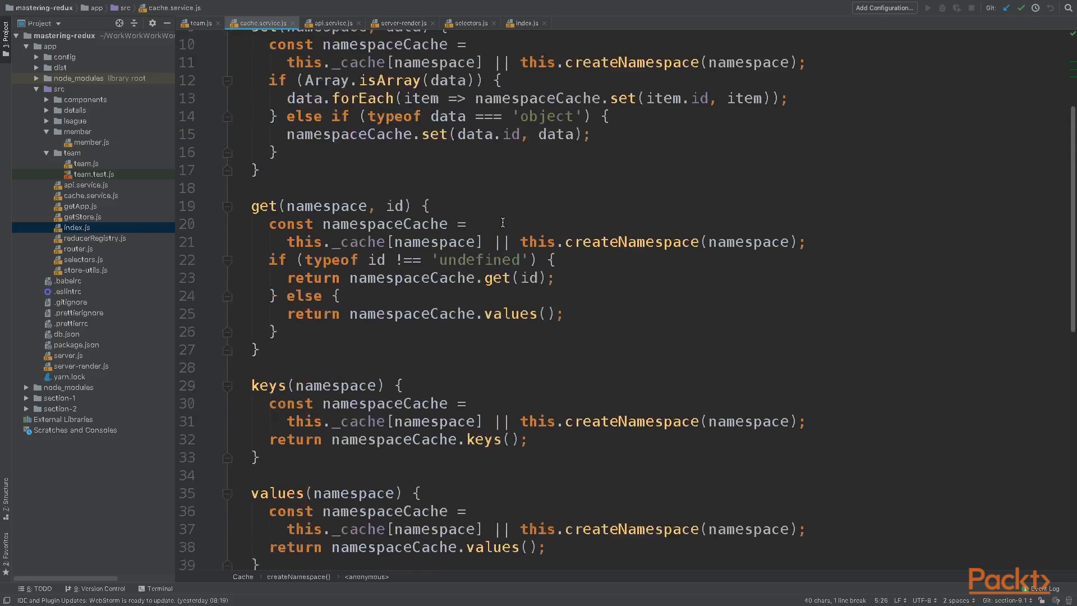
pyautogui.scroll(-3)
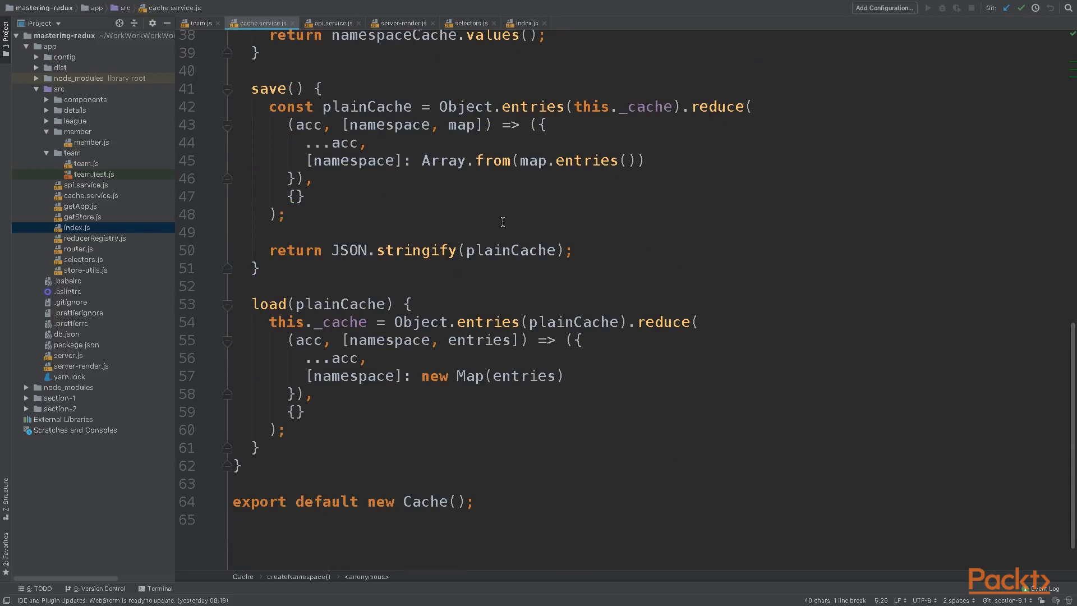
pyautogui.moveTo(501, 222)
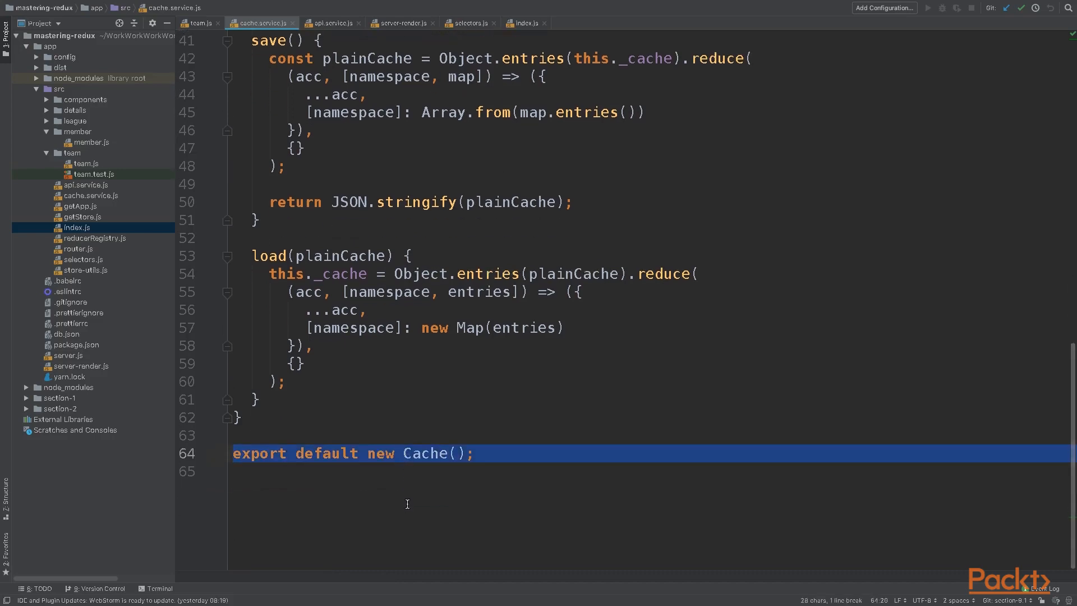
pyautogui.moveTo(324, 19)
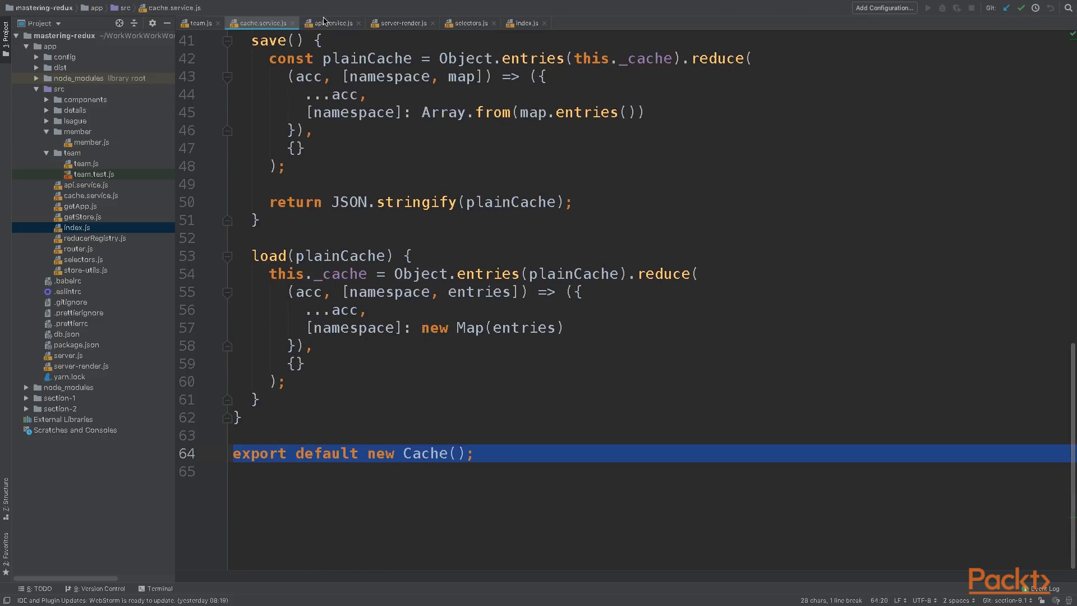
# Switch to api.service.js and highlight the defaultFetch line storing fetched data via cache.set
pyautogui.click(331, 22)
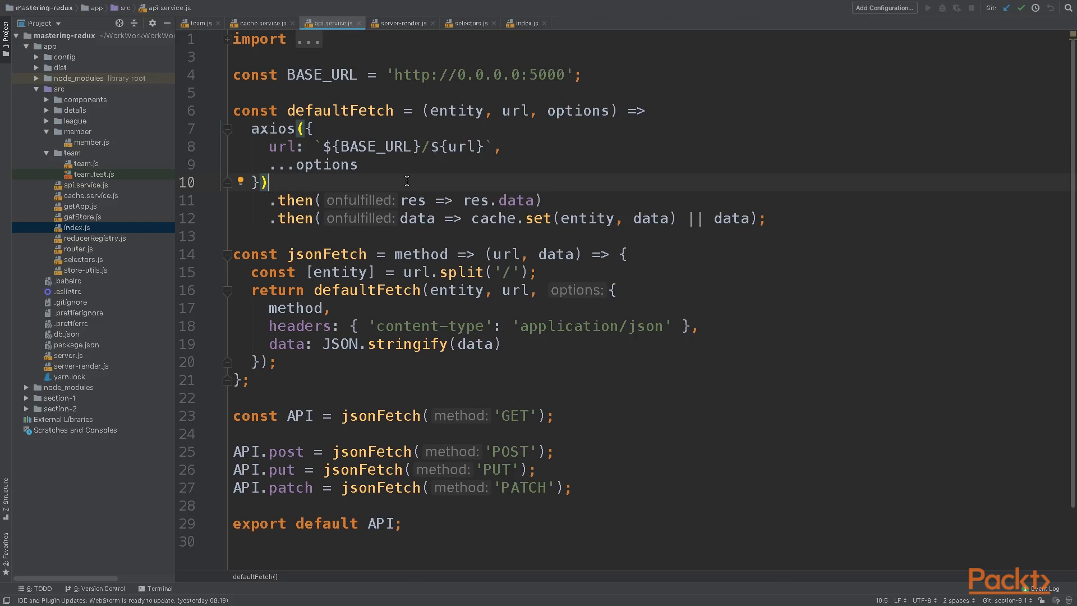
pyautogui.doubleClick(491, 218)
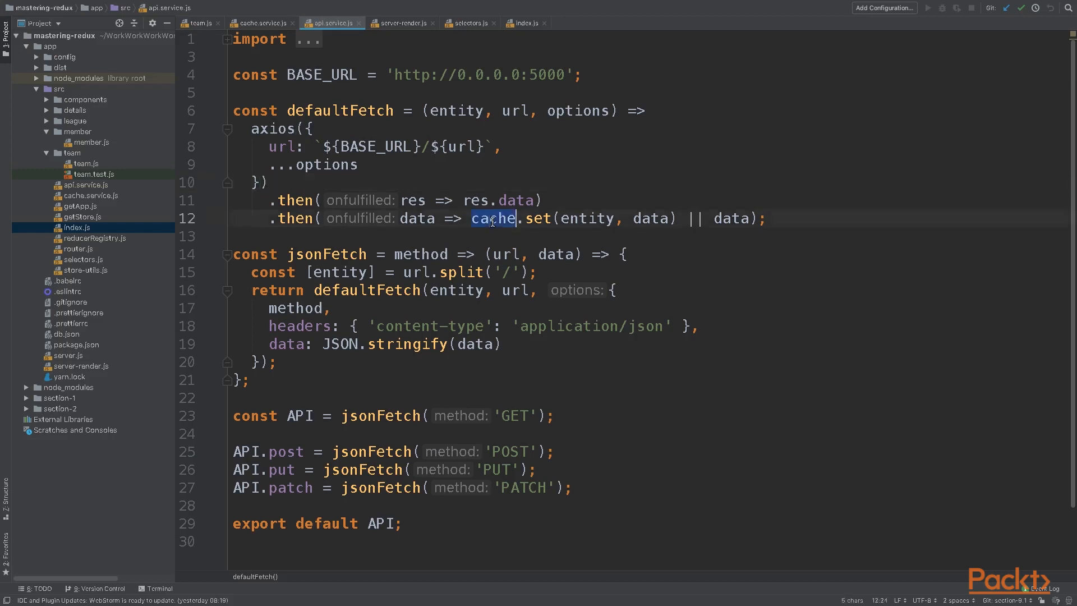
pyautogui.click(492, 219)
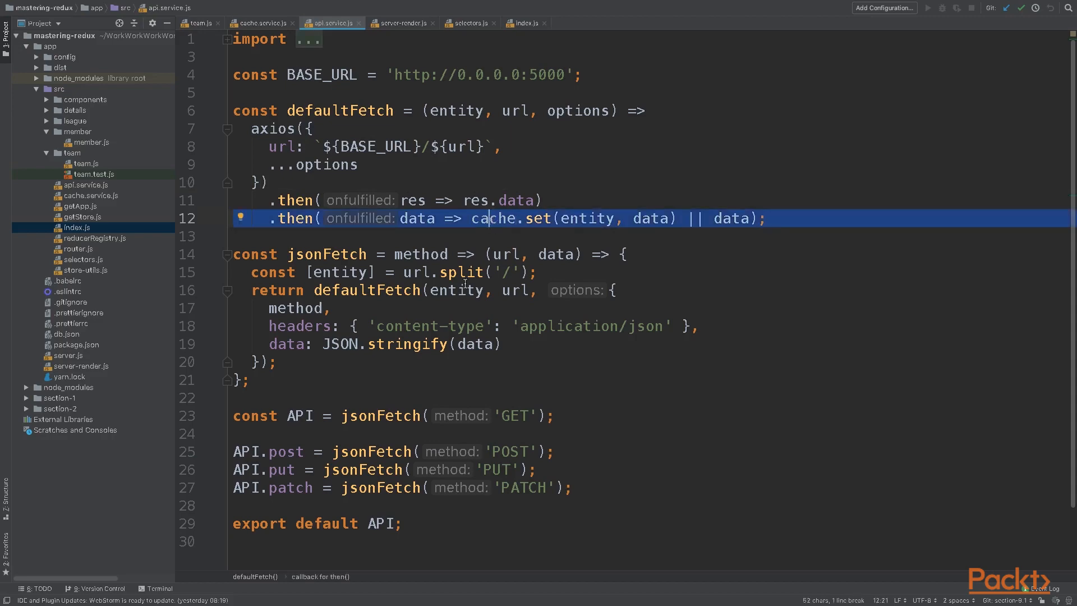
# Review getActiveMembersIds and getPanelColumns in selectors.js, then move on to server-render.js
pyautogui.click(401, 22)
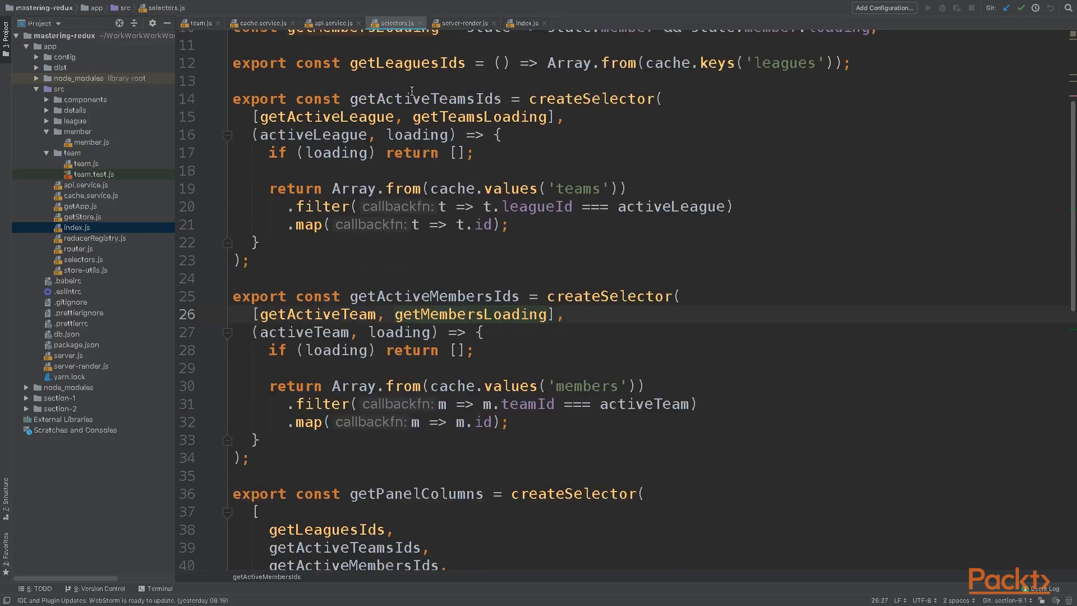
pyautogui.moveTo(417, 115)
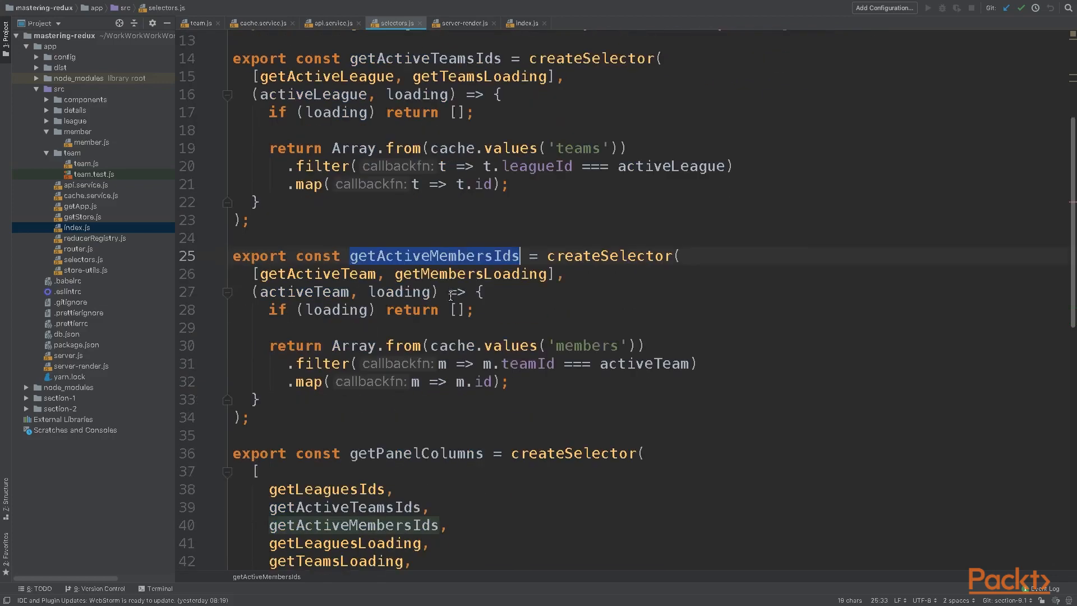
pyautogui.scroll(-3)
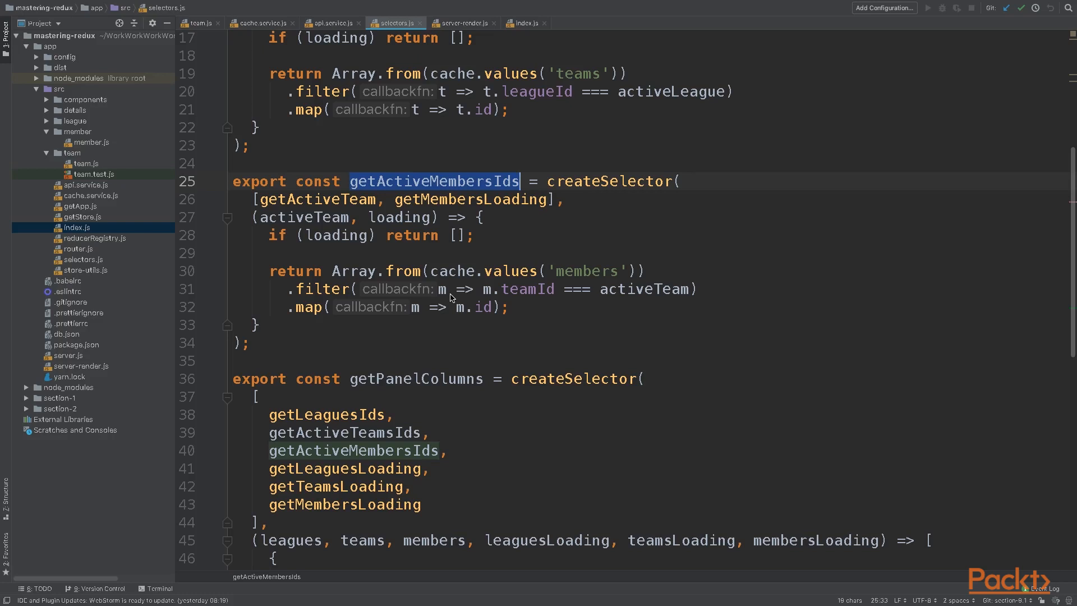
pyautogui.click(464, 22)
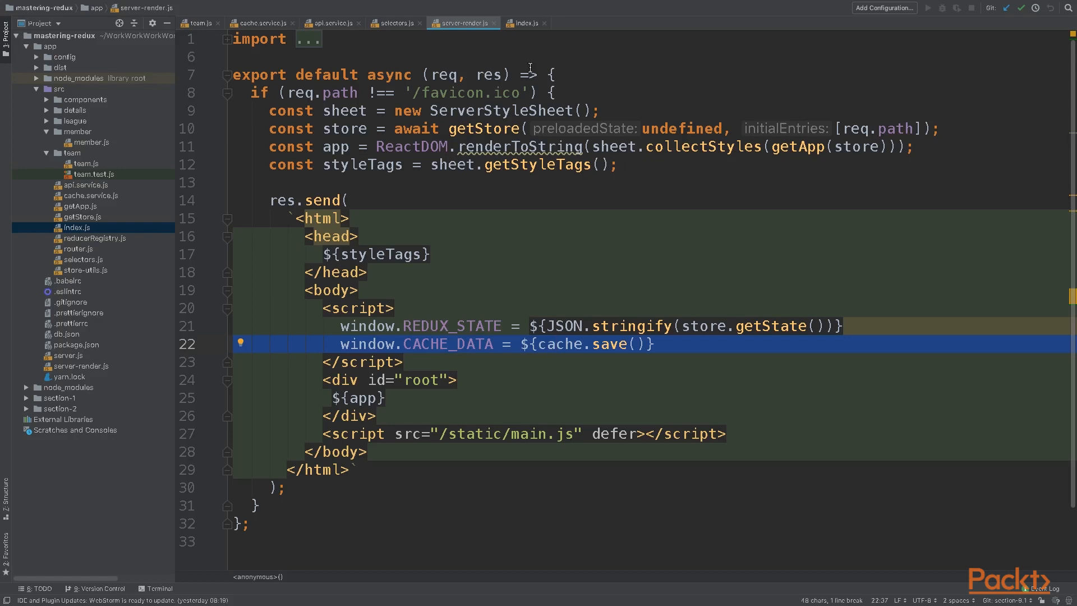
pyautogui.moveTo(500, 281)
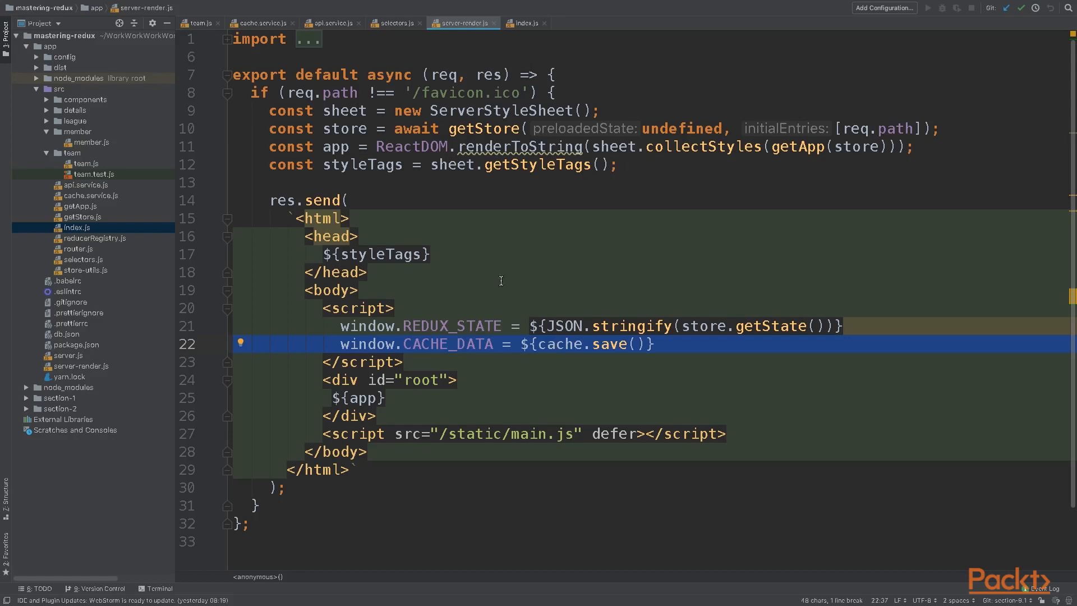
# Highlight the window.CACHE_DATA = cache.save() line, then switch to the running app at localhost:3000
pyautogui.click(451, 344)
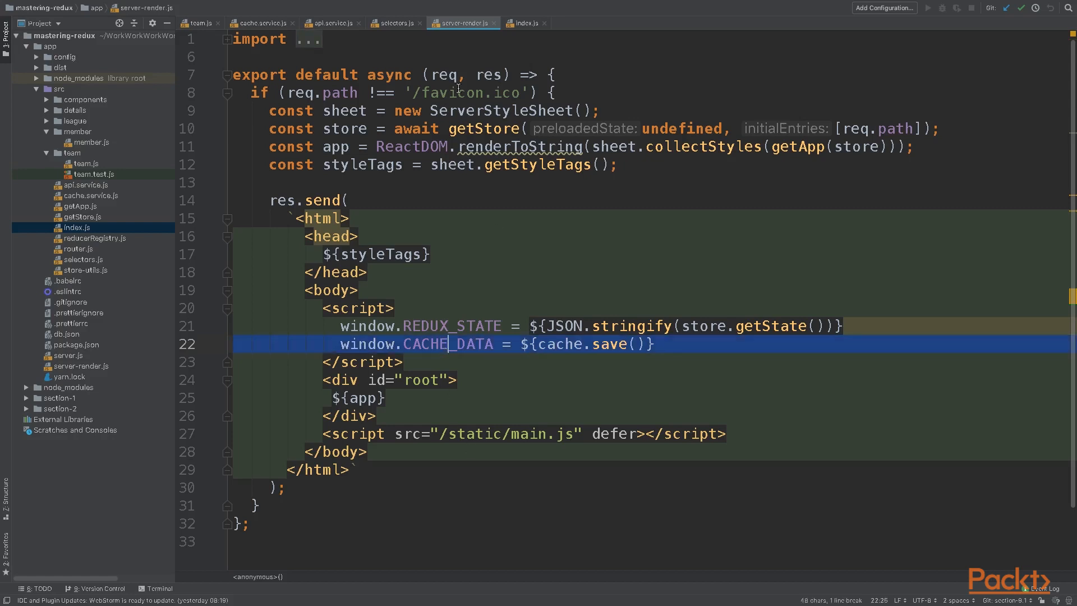
pyautogui.click(529, 22)
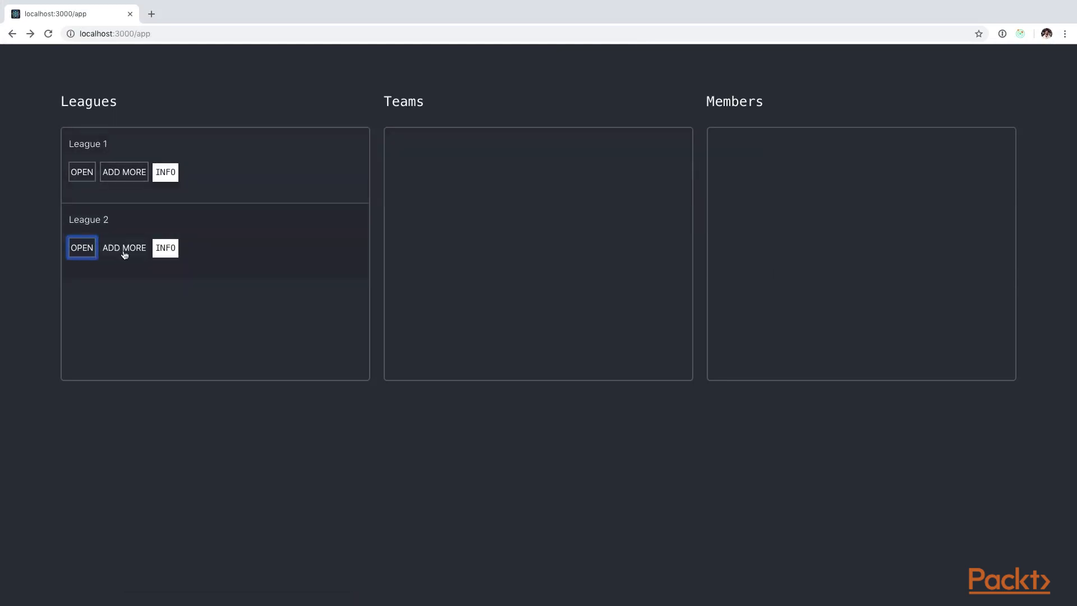
# Add a team to League 2, open League 1 and Team 1, and view Member 1's details
pyautogui.click(123, 248)
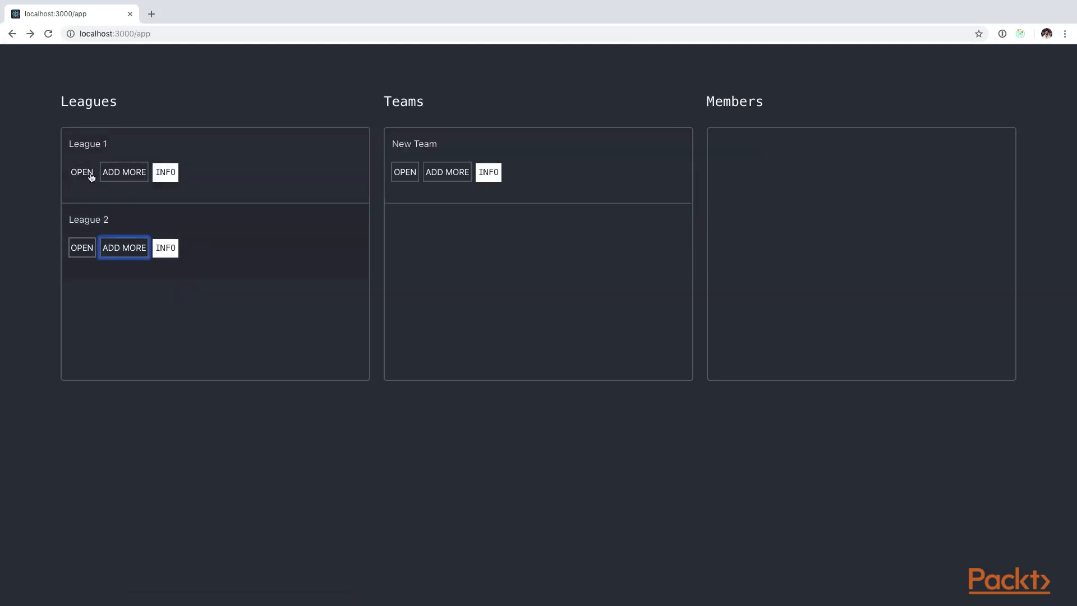
pyautogui.click(81, 173)
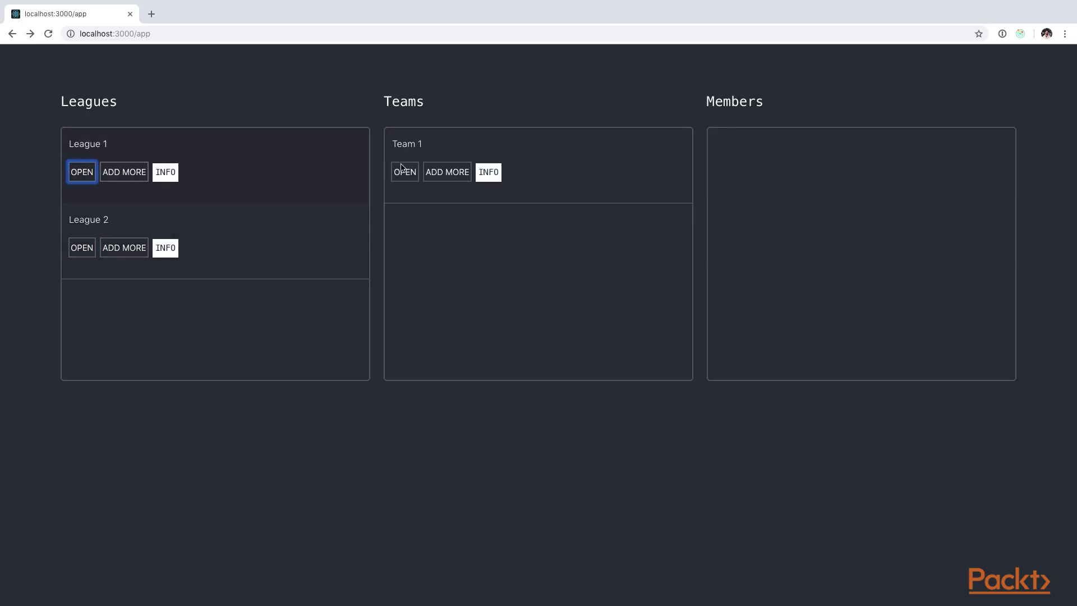
pyautogui.click(405, 171)
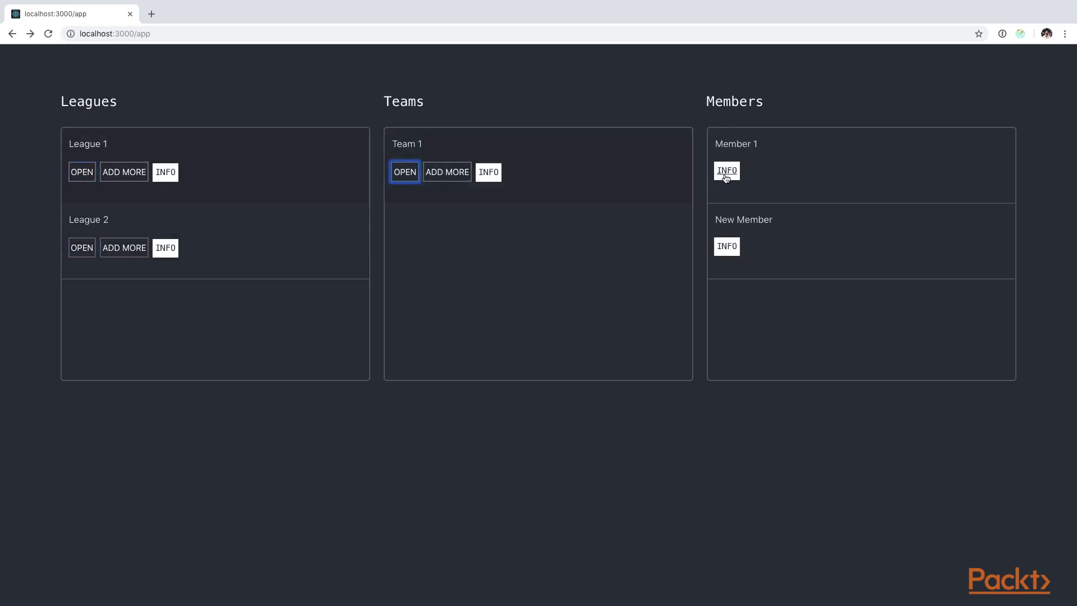
pyautogui.click(728, 170)
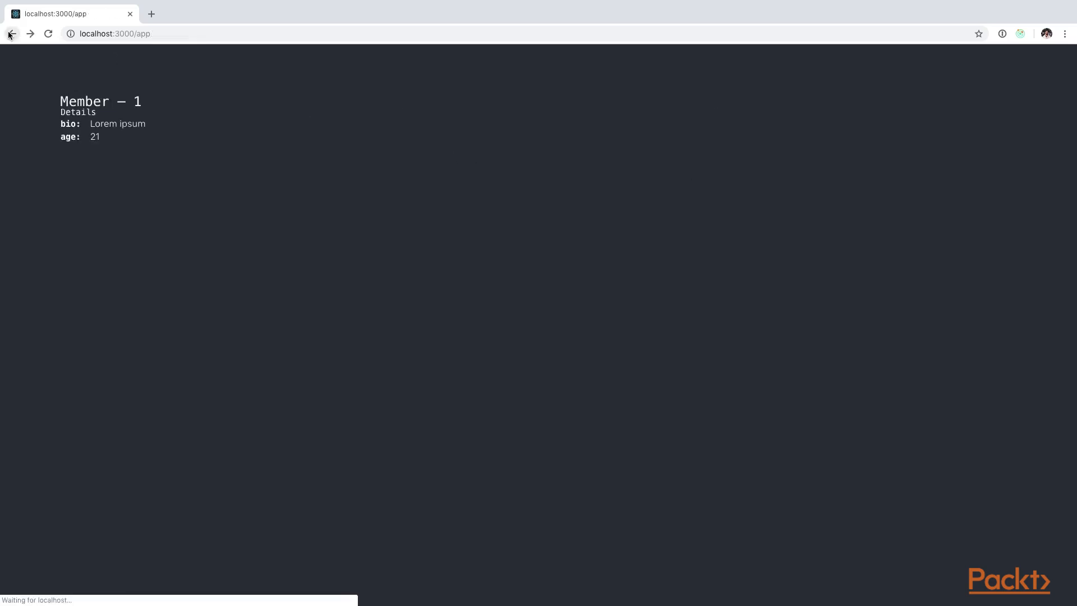